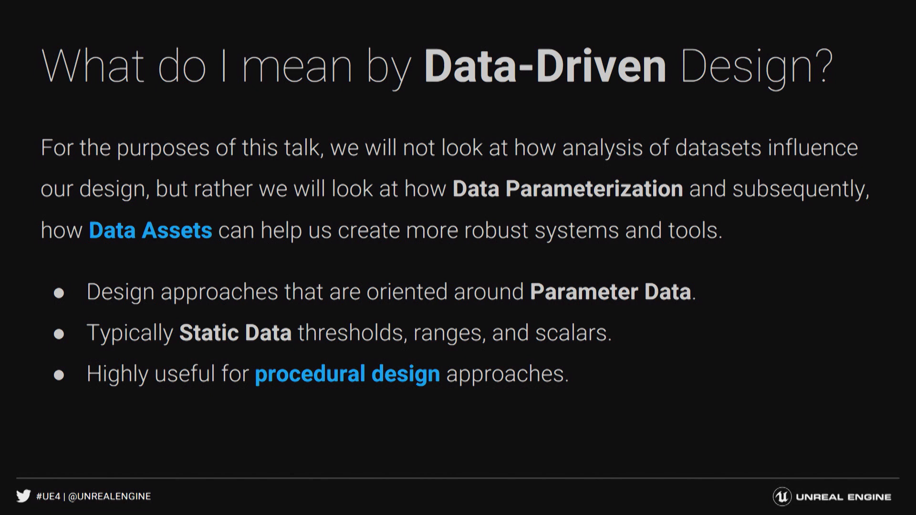
Advance the slides to 'From Birds to Oceans' on the Spatial Audio Temple project
key("right")
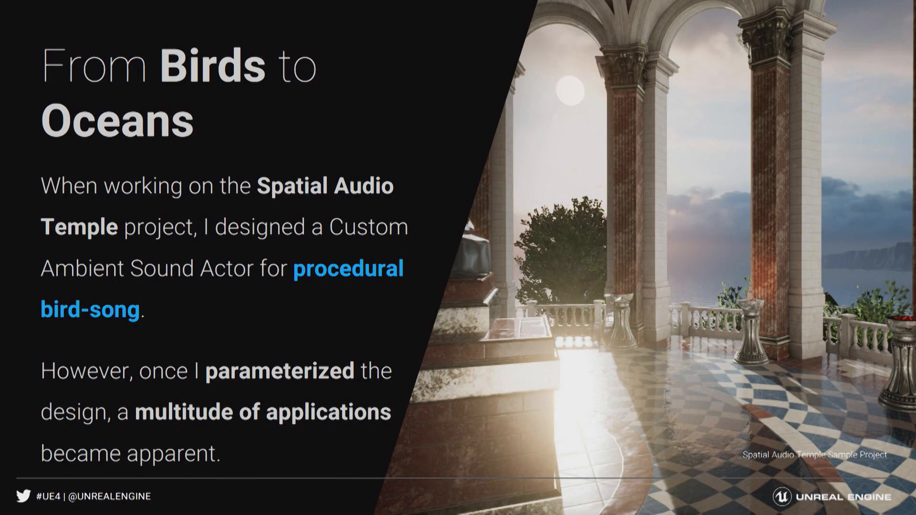